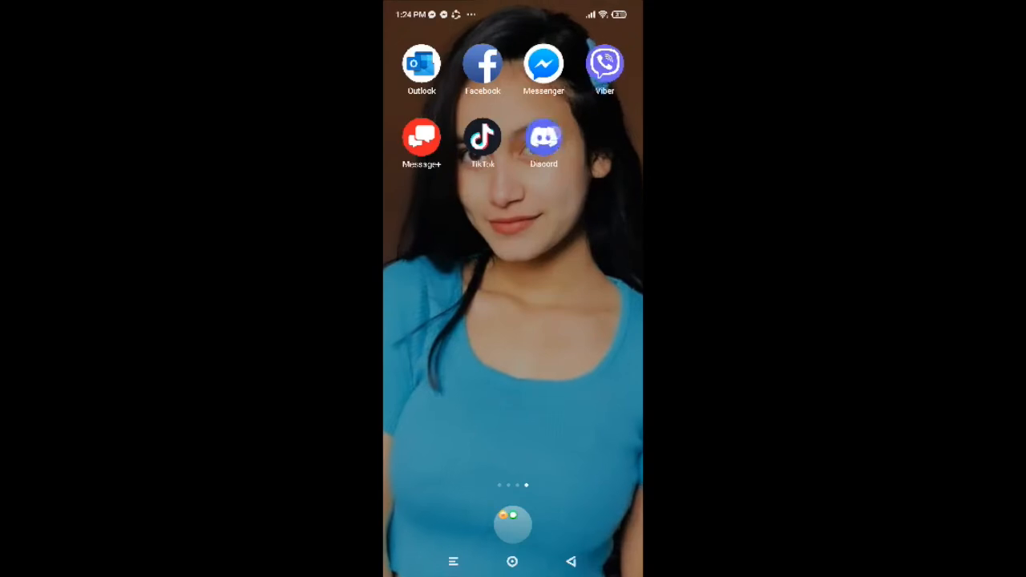
Step: Launch Discord from the Android home screen
click(543, 138)
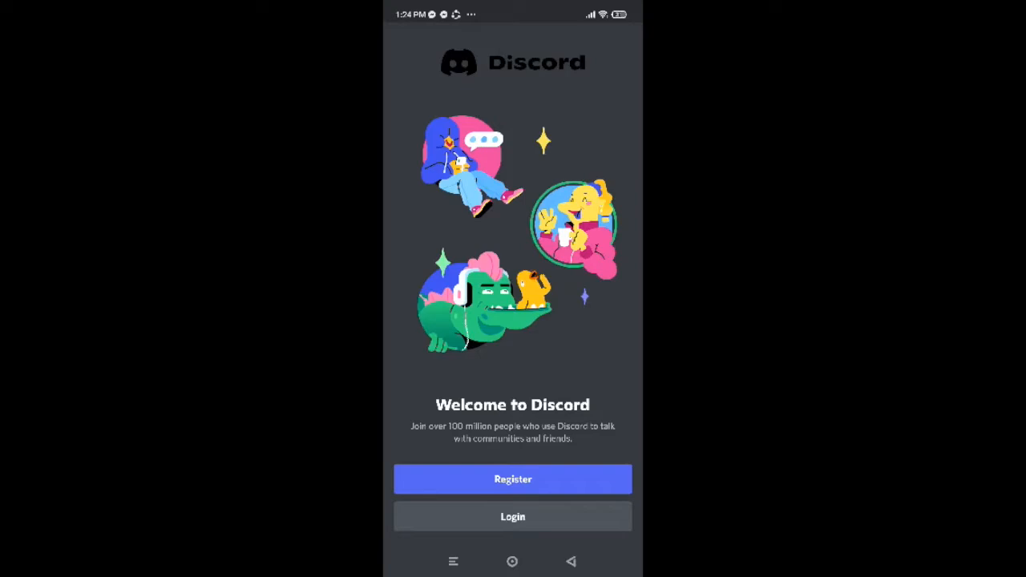
Step: Start registration, choose the Email option, enter an email address and continue
click(512, 479)
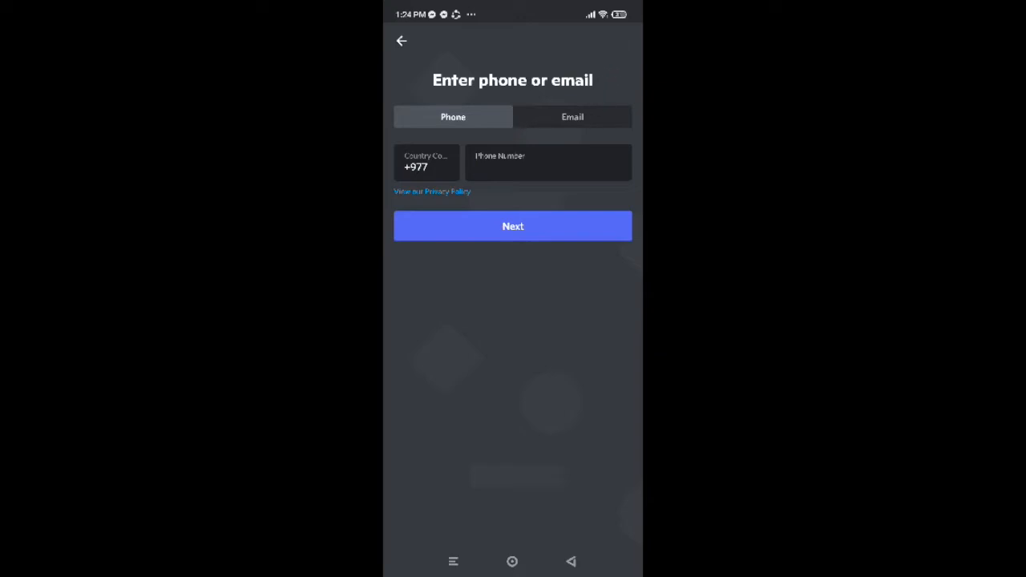
click(573, 117)
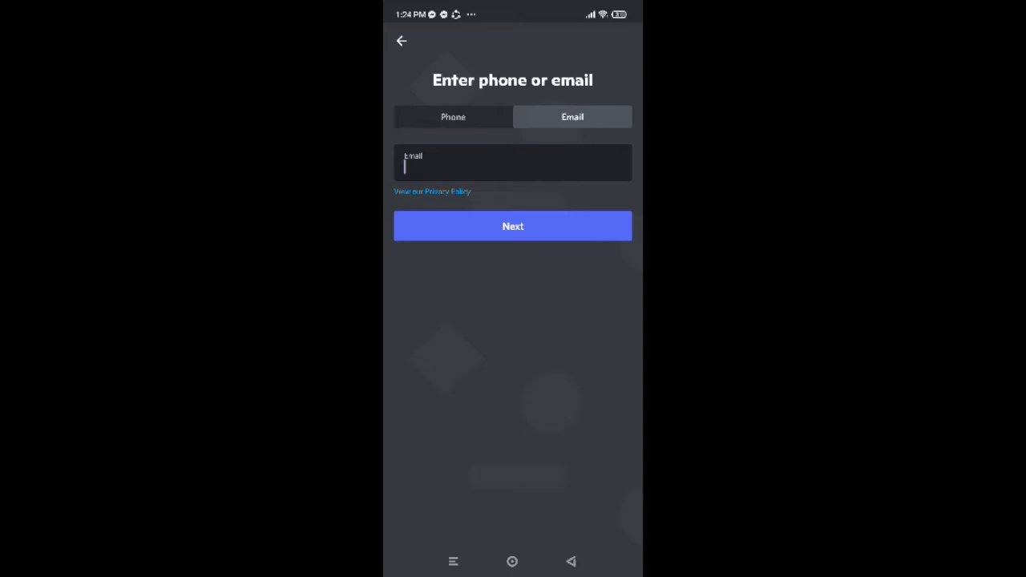
click(512, 163)
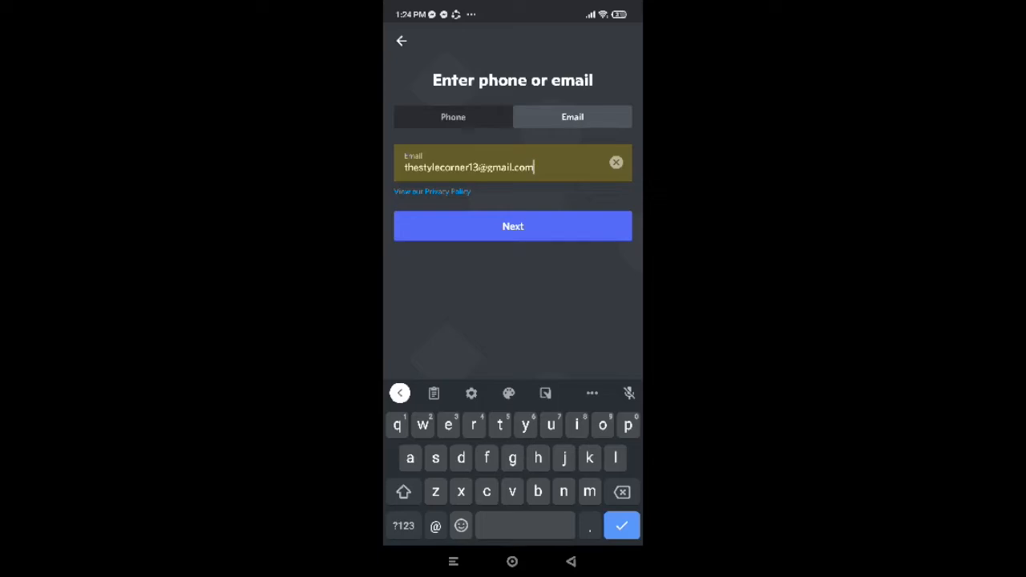
click(513, 226)
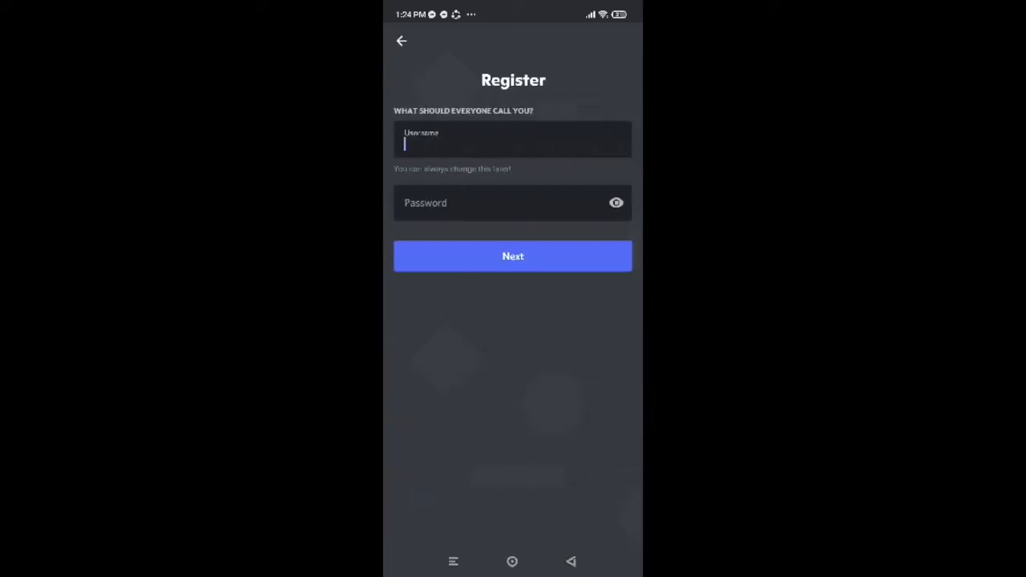
Step: Enter username 'thestylecorner01' and a password, then submit the form
click(513, 140)
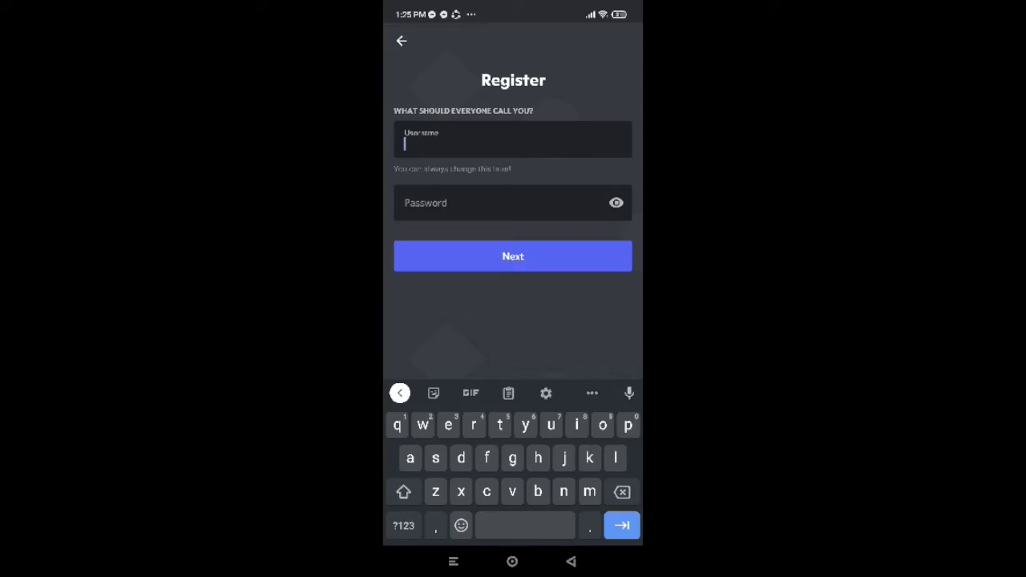
text(thestylecorner01)
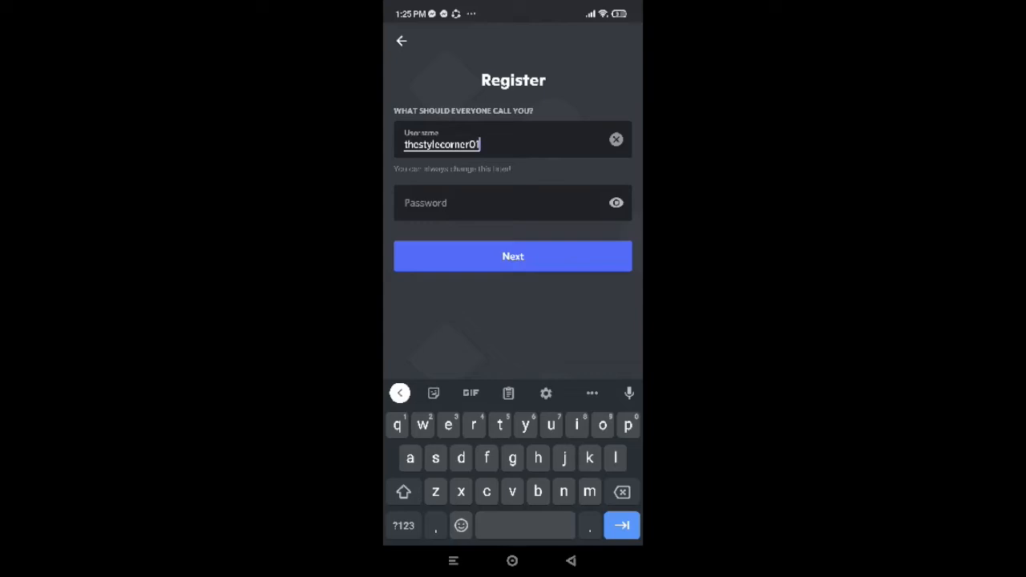
click(492, 202)
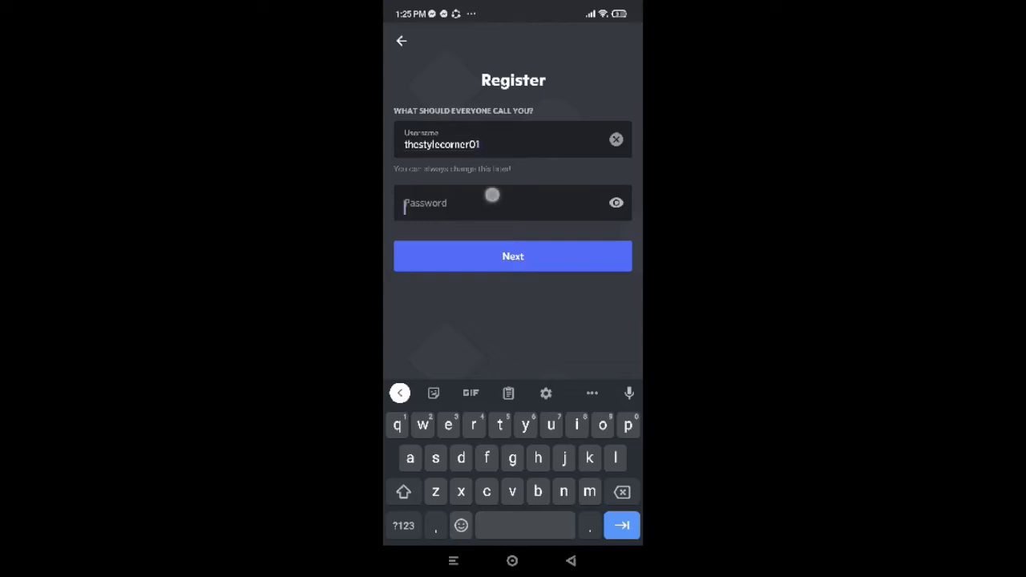
click(512, 203)
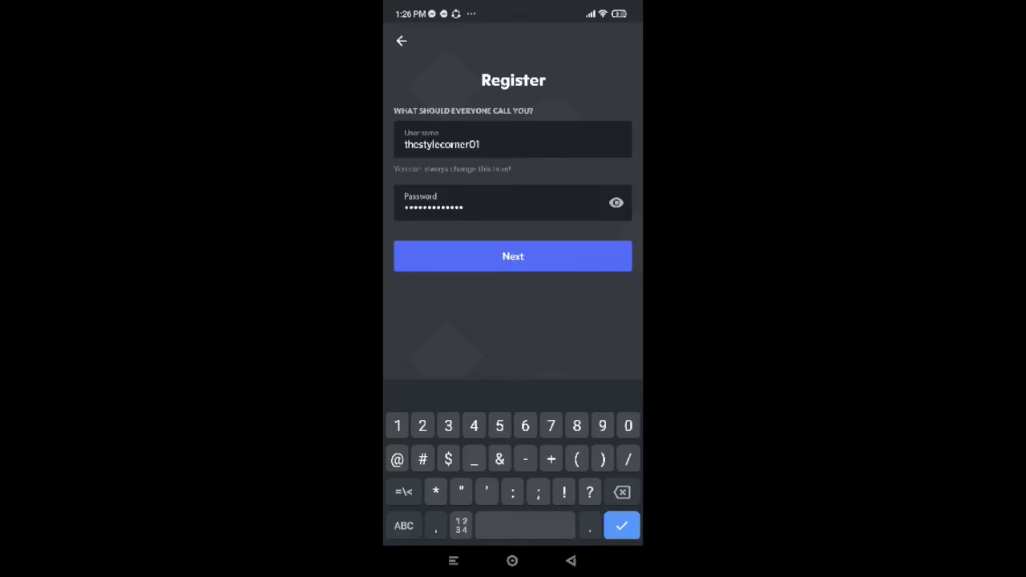
click(403, 525)
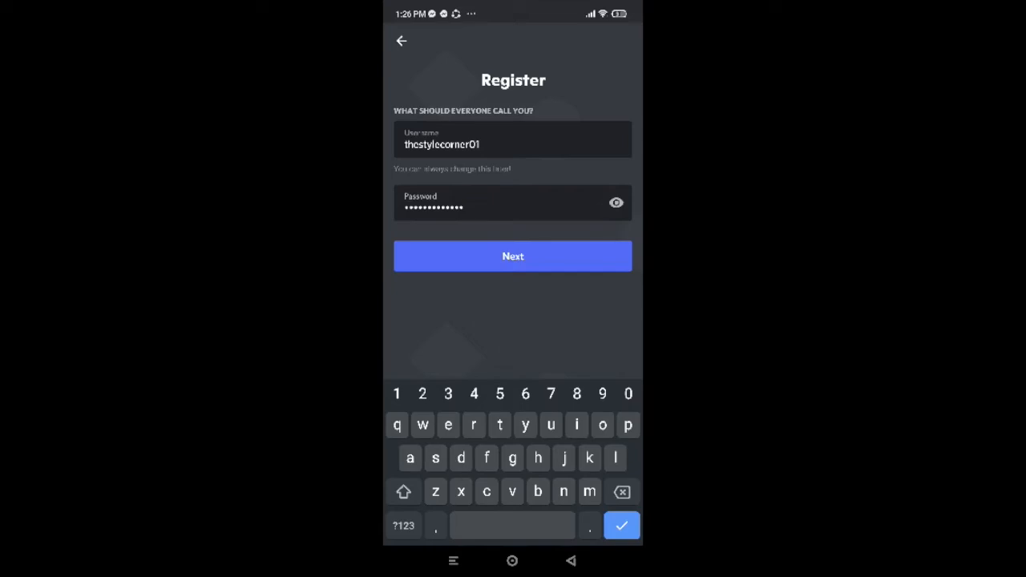
click(513, 256)
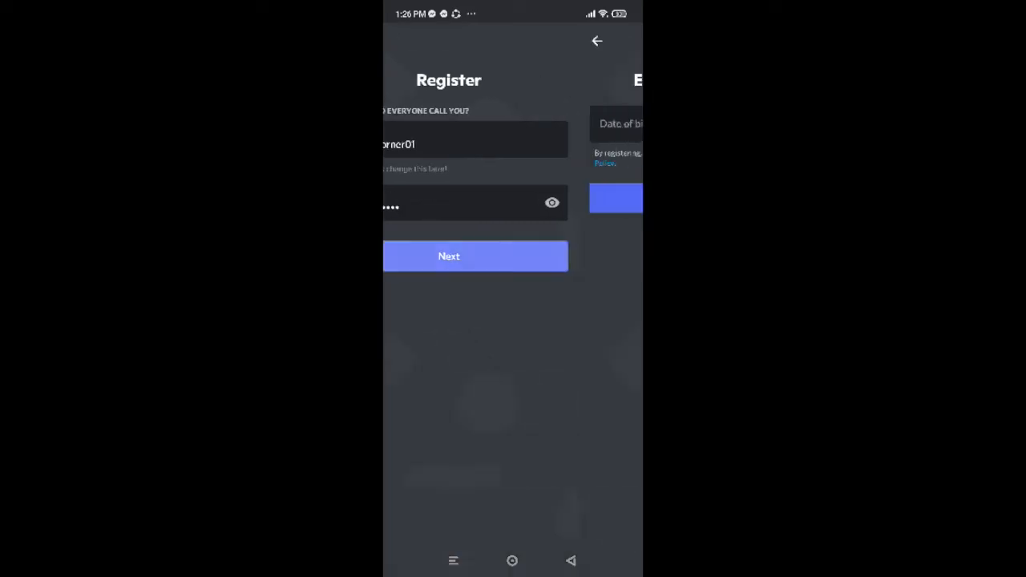
Step: Set the date of birth to August 29, 2005 and create the account
click(449, 256)
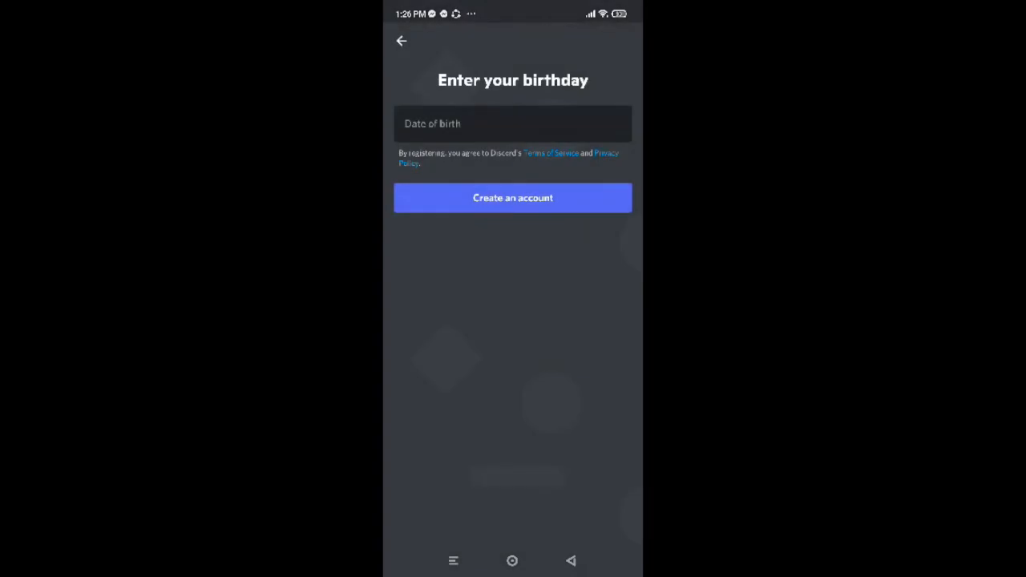
click(513, 123)
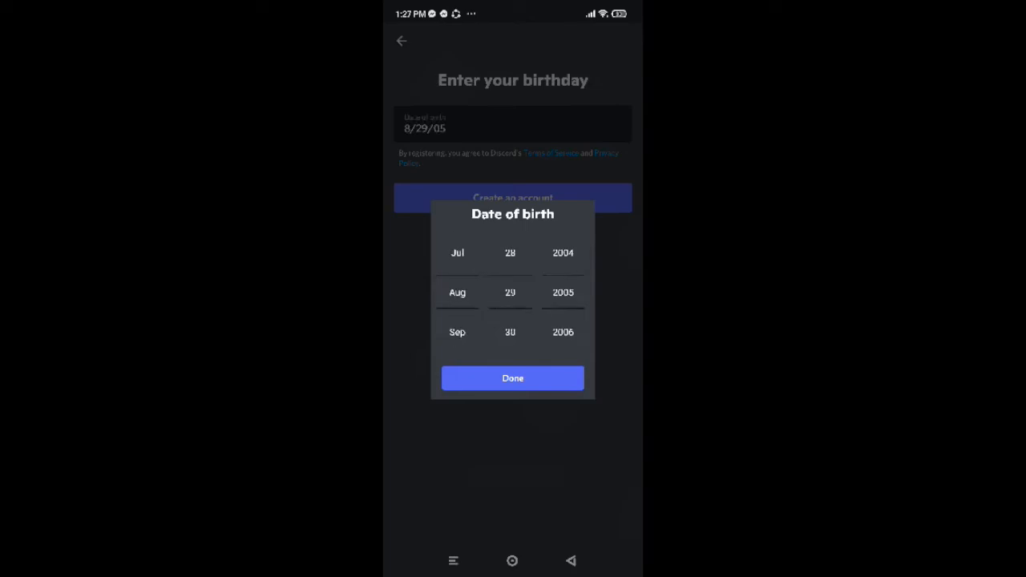
click(513, 378)
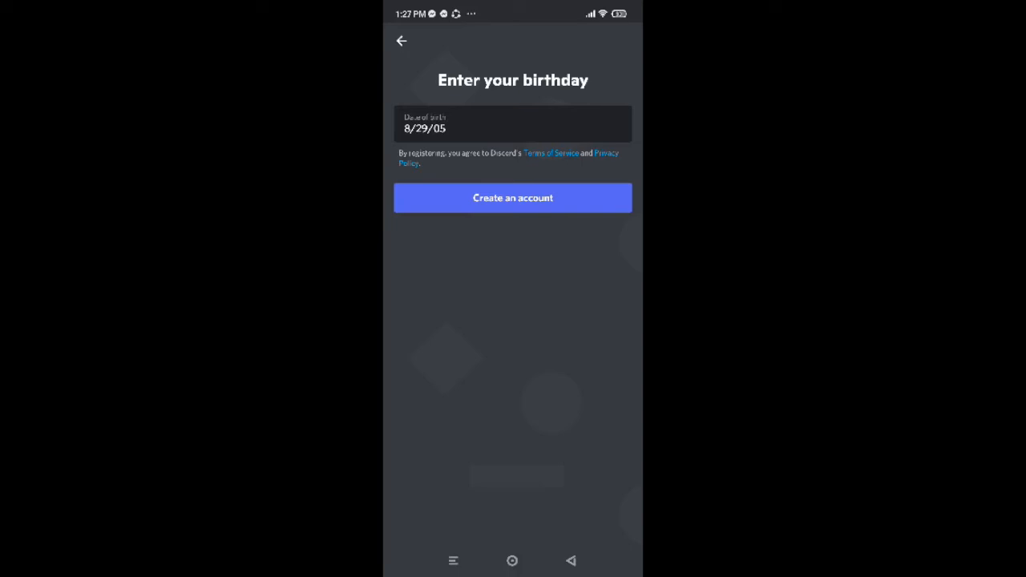
click(512, 198)
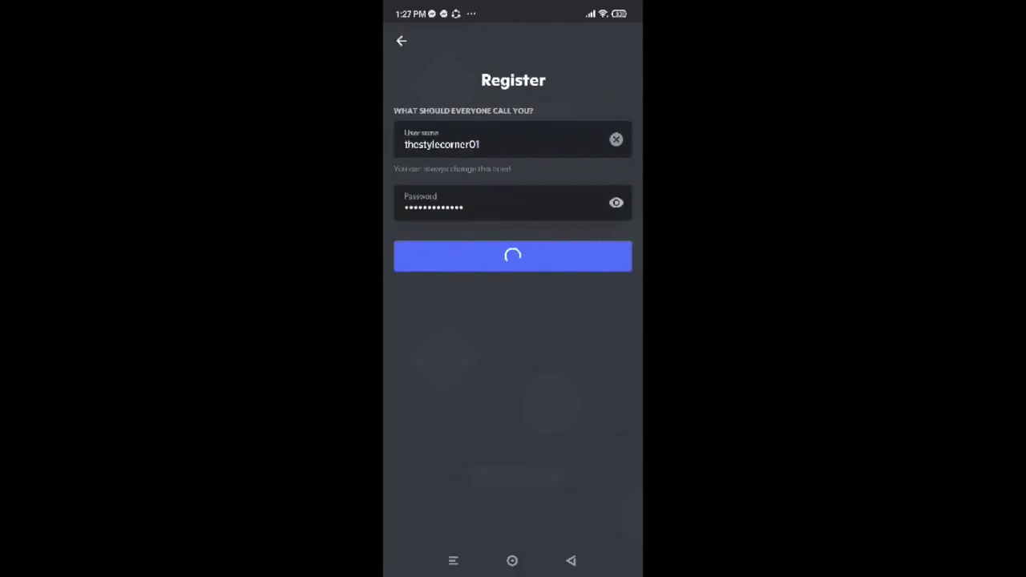
click(512, 256)
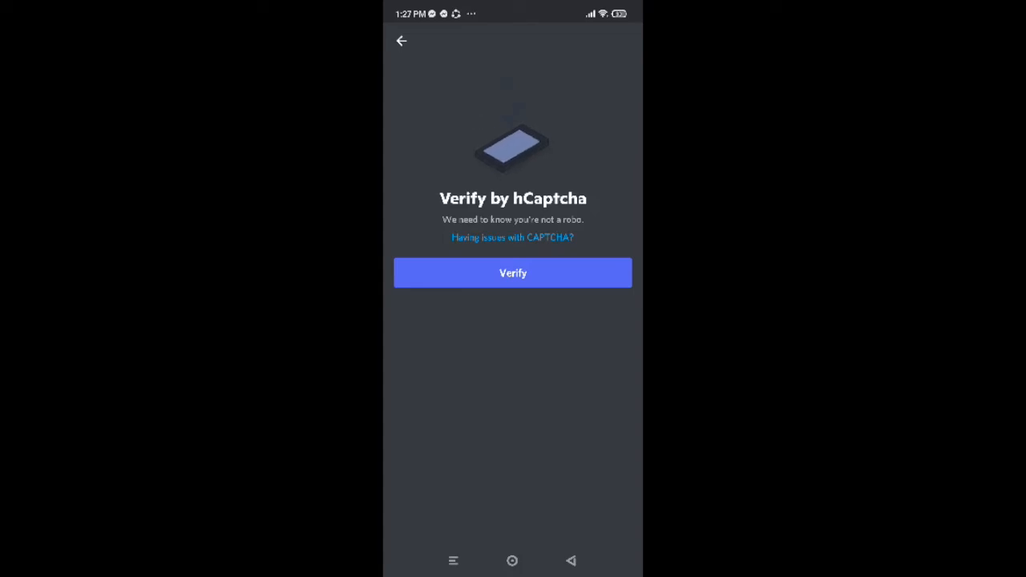
Step: Complete the hCaptcha by selecting the two train pictures and verifying
click(513, 272)
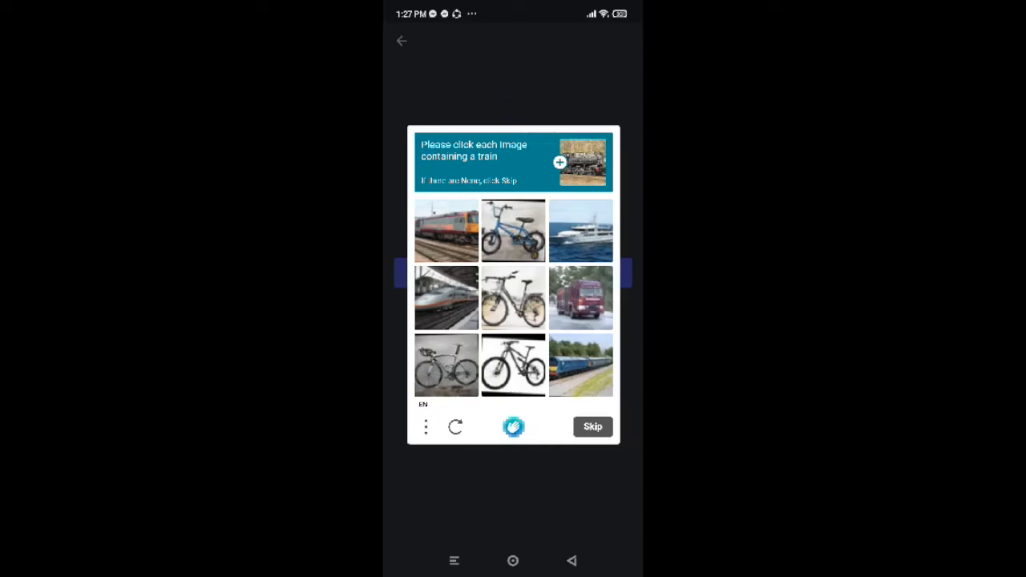
click(446, 230)
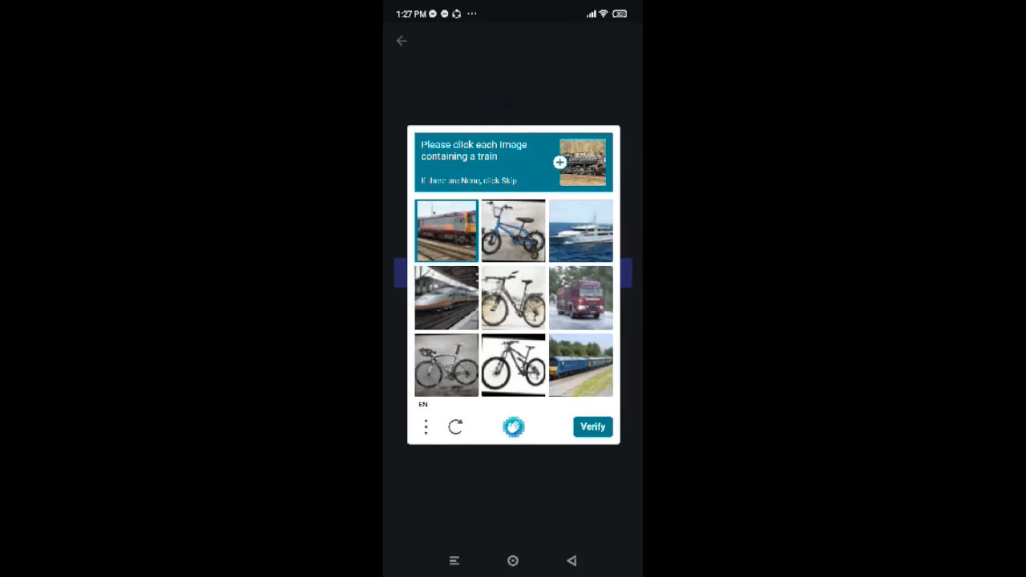
click(580, 364)
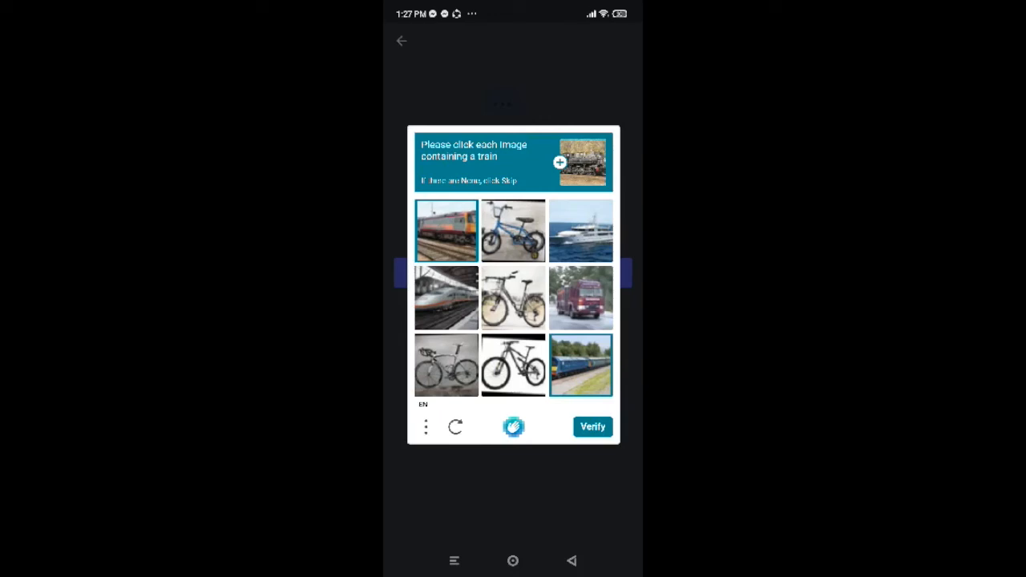
click(592, 426)
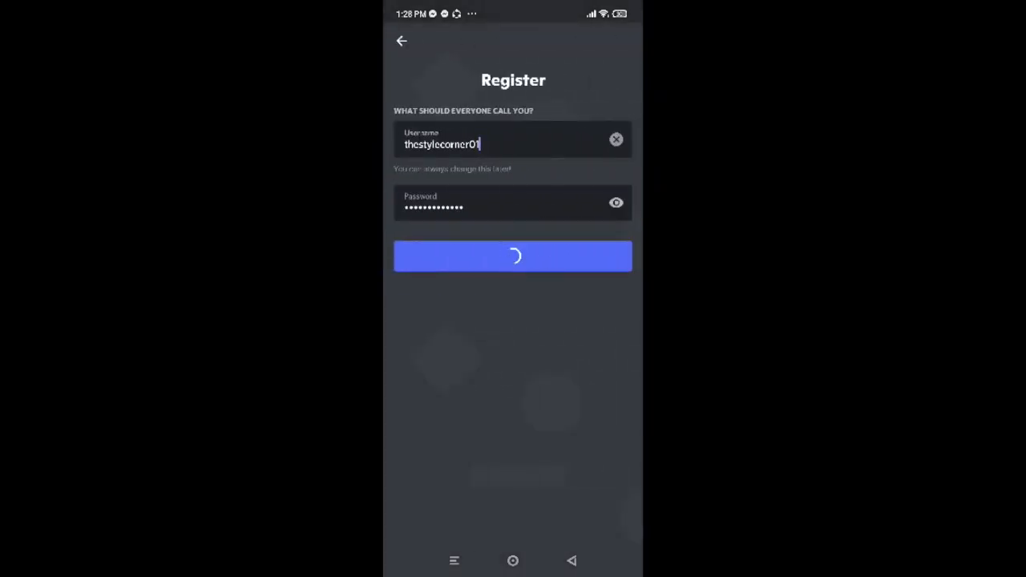
Step: Let registration finish and decline saving the password to Google
click(512, 256)
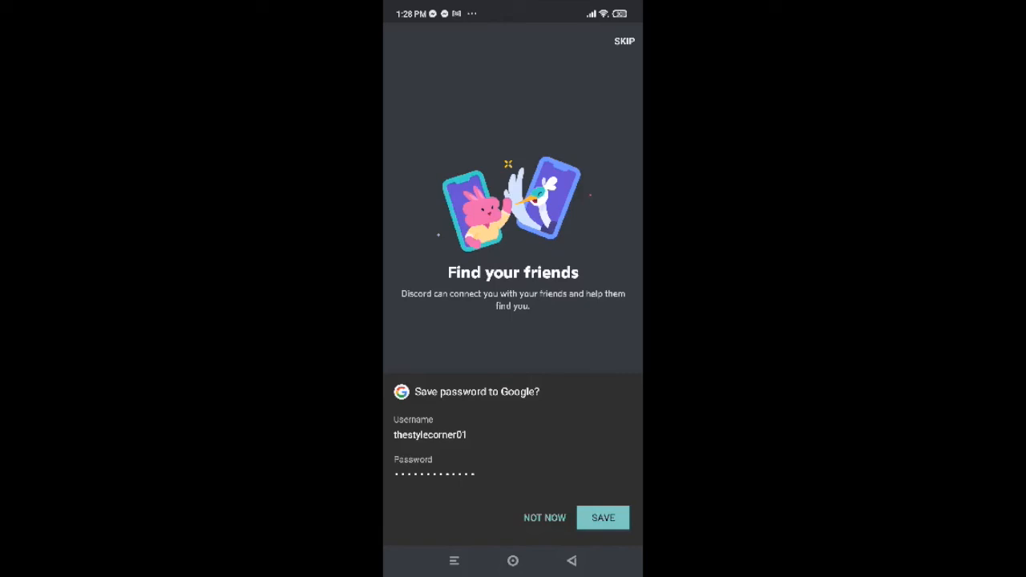
click(544, 517)
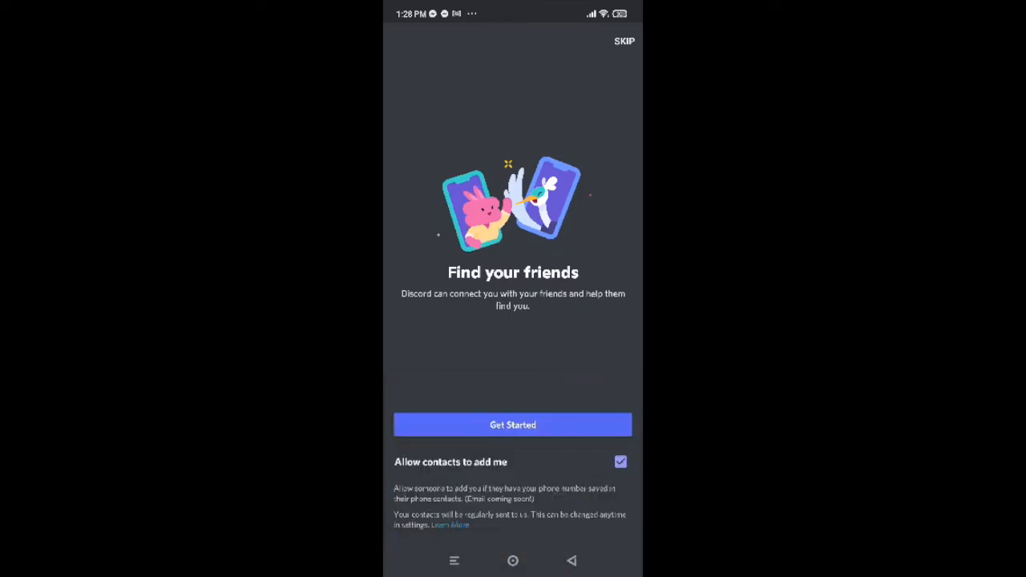